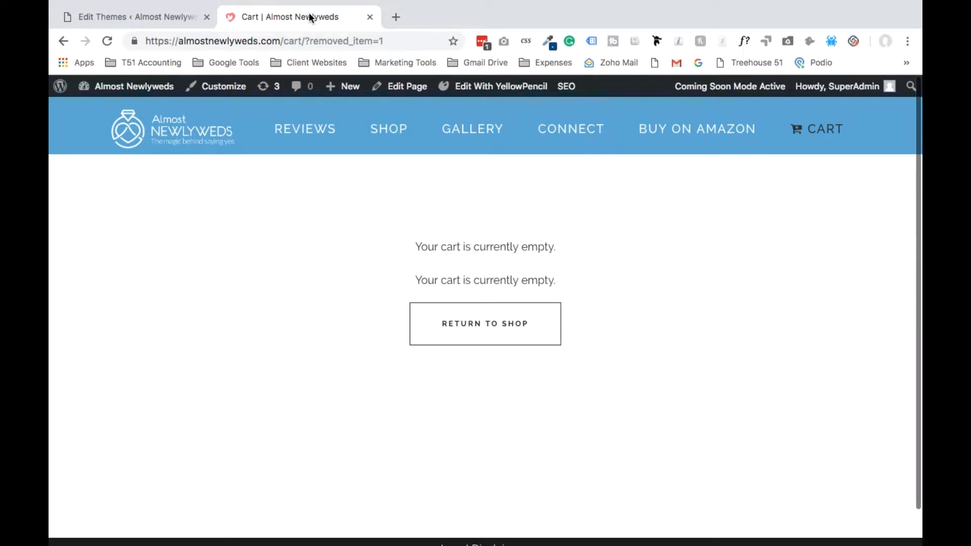
mouse_move(409, 252)
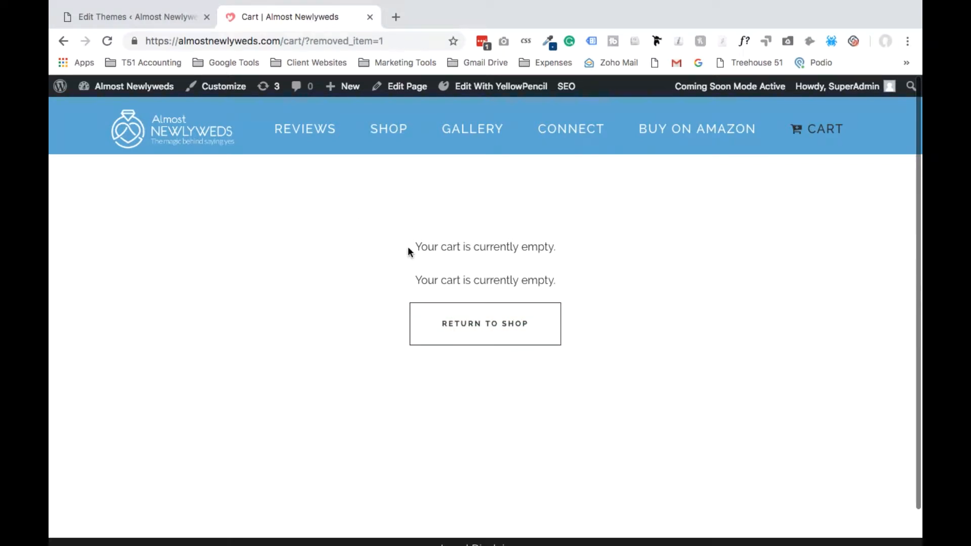
mouse_move(416, 249)
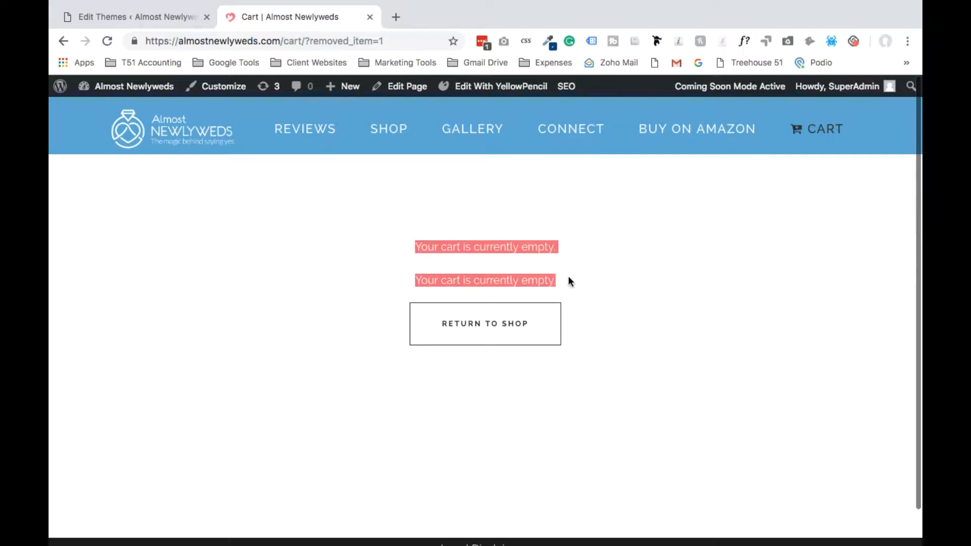
mouse_move(380, 287)
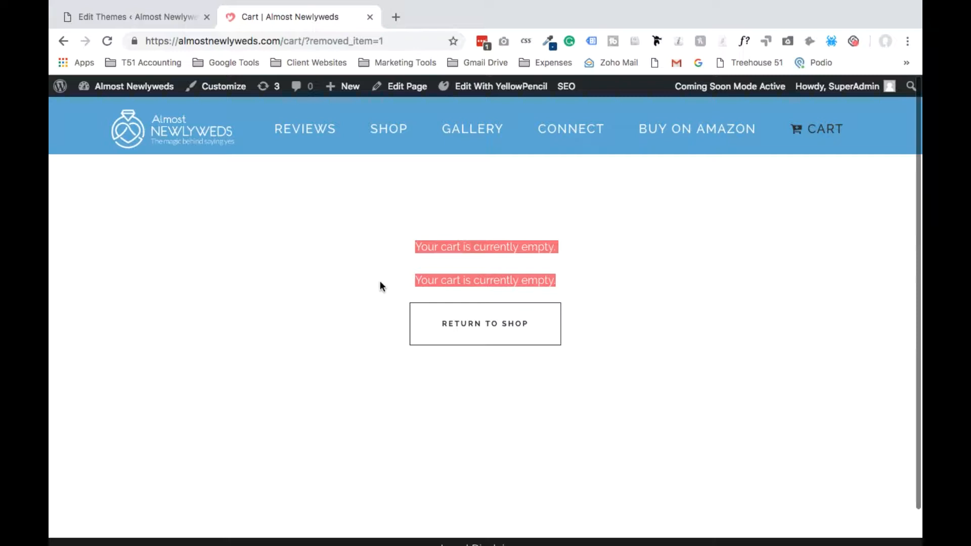
Step: Switch from the cart page to the Edit Themes browser tab
click(134, 17)
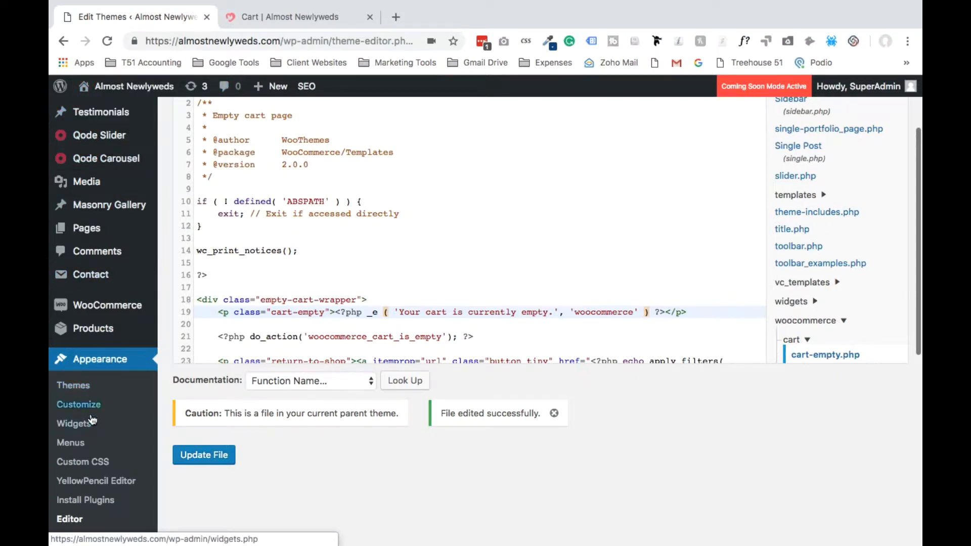
Step: Reload the theme editor via Appearance > Editor, showing Bridge Child's style.css
scroll(down, 3)
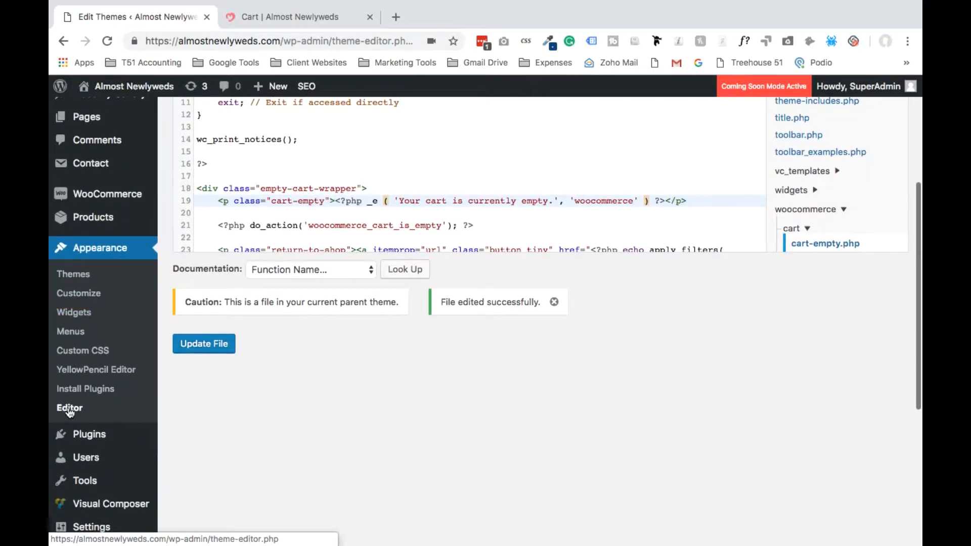
click(204, 344)
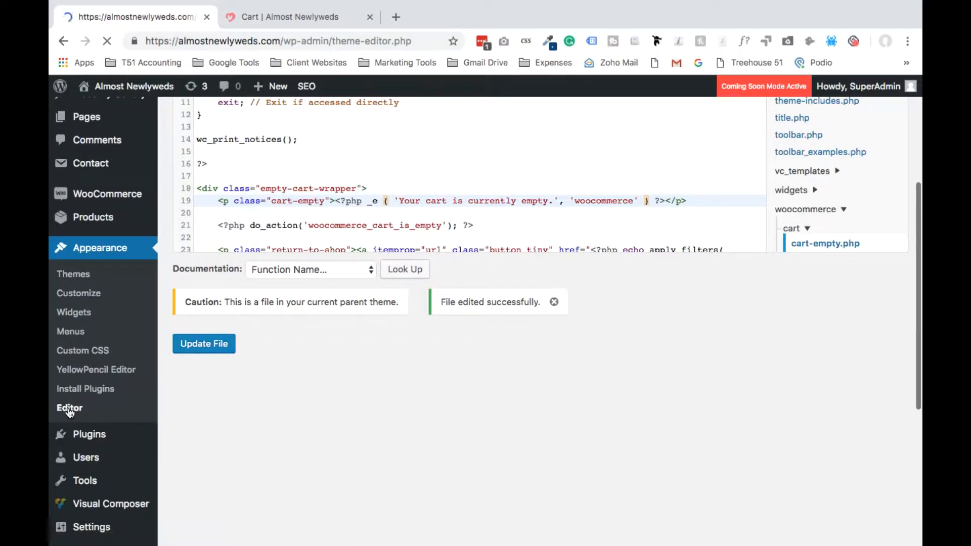
click(70, 408)
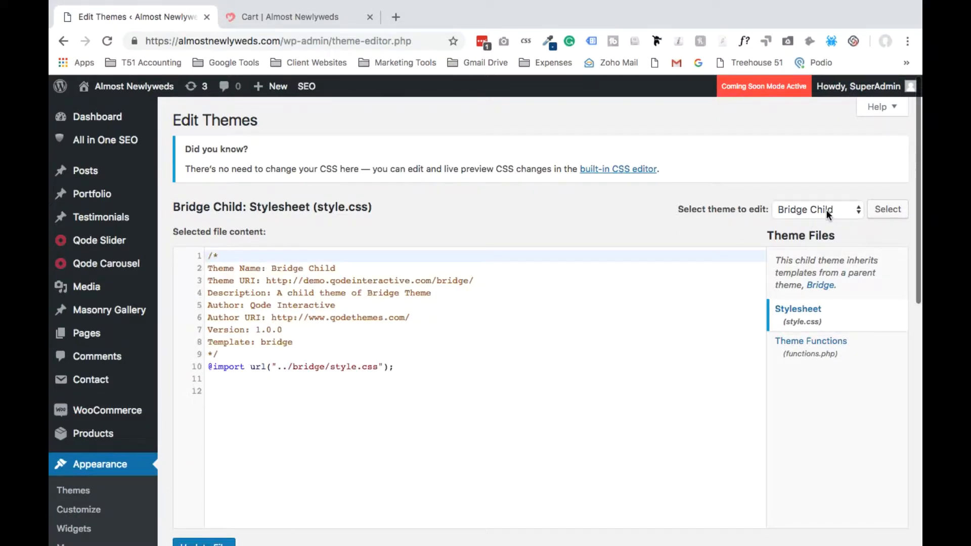
Step: Select the parent Bridge theme to edit and load its theme files
click(816, 208)
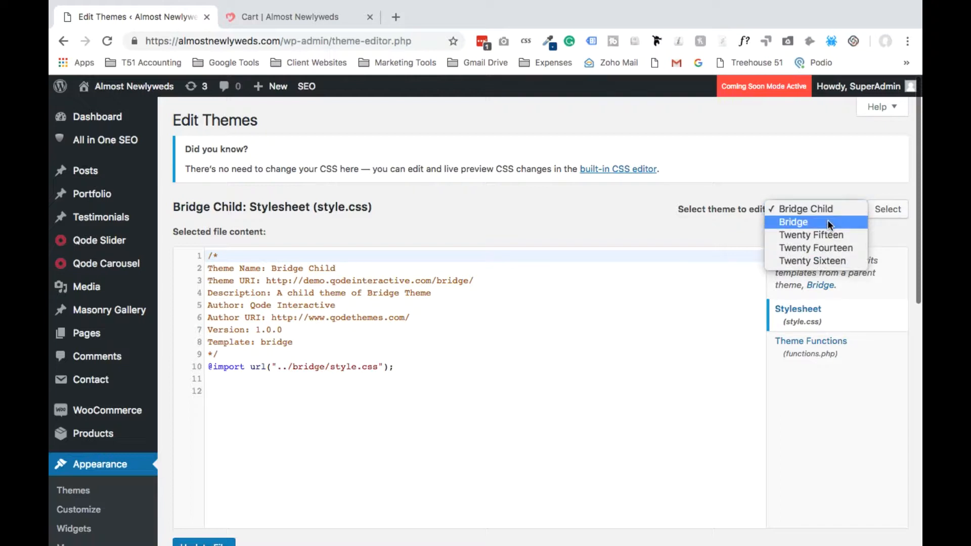
click(793, 222)
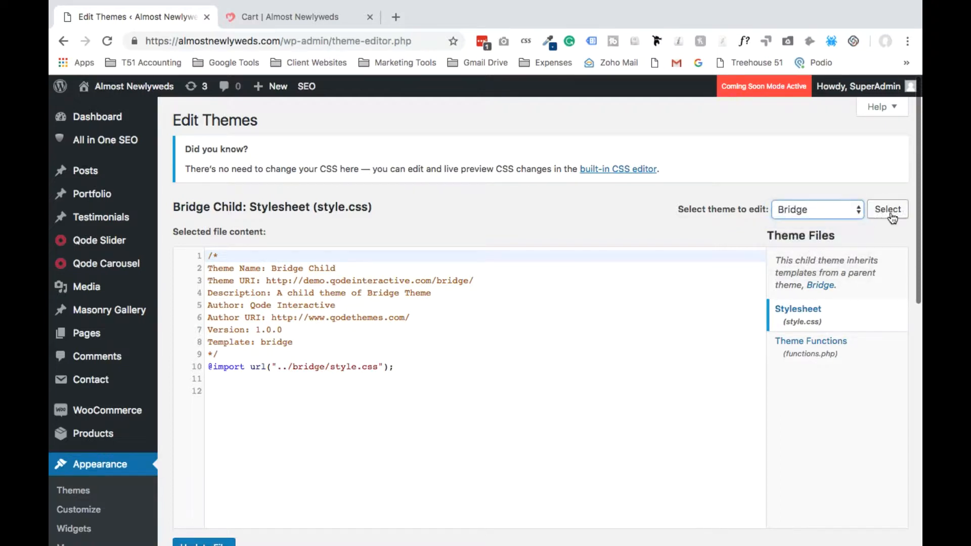
click(888, 209)
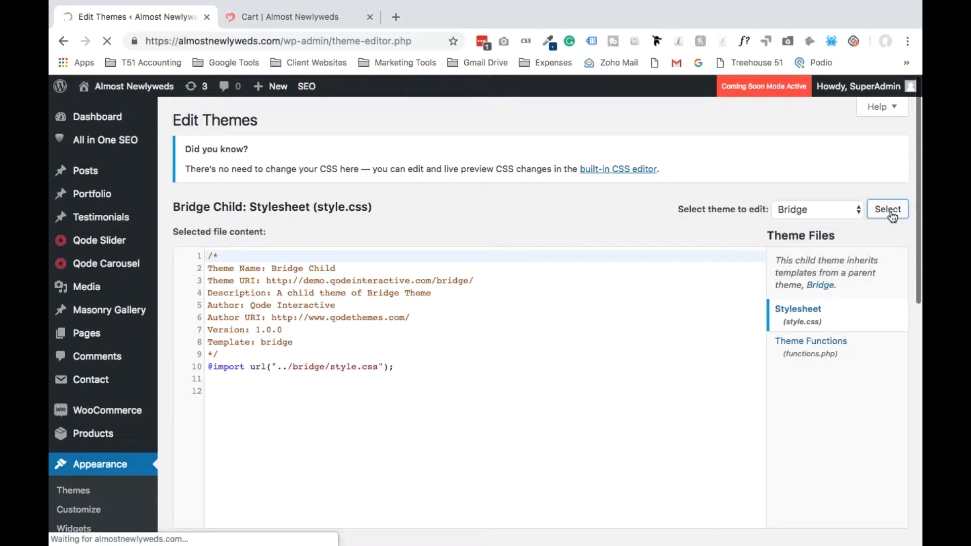
click(887, 210)
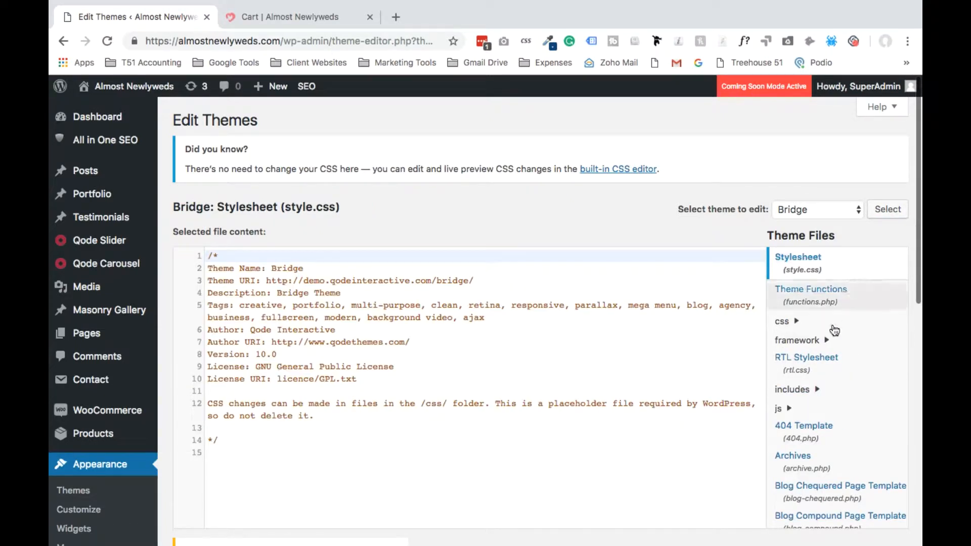
Step: Expand woocommerce > cart in Theme Files and open cart-empty.php for editing
scroll(down, 3)
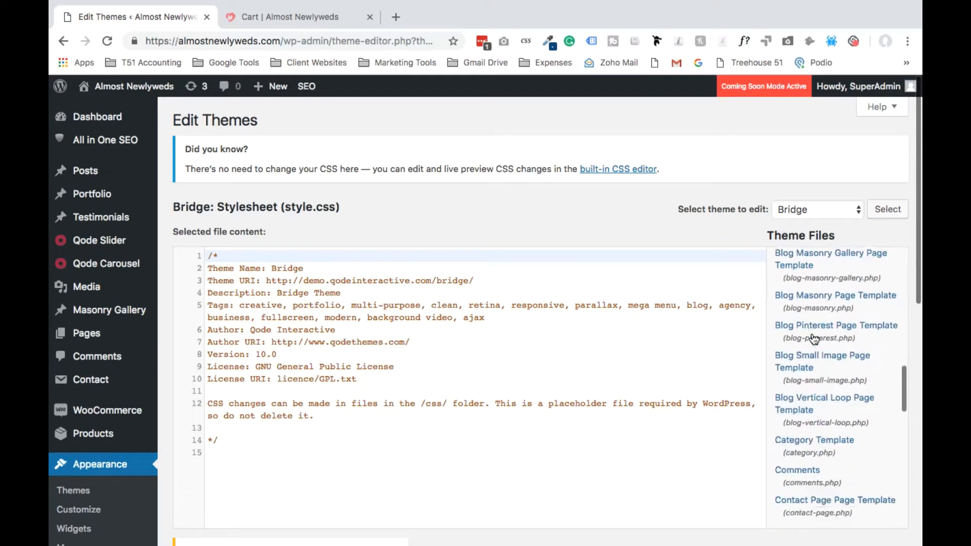
scroll(down, 3)
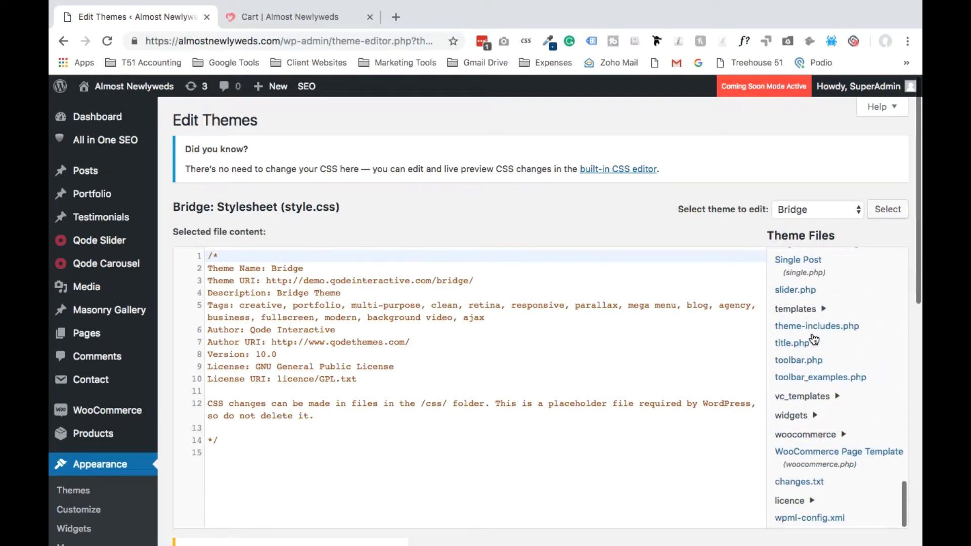
scroll(down, 3)
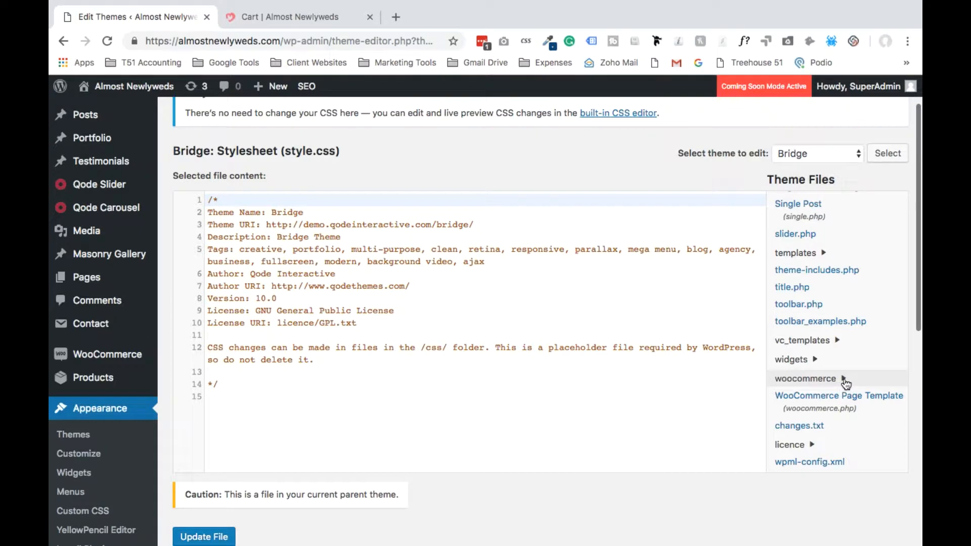
click(805, 378)
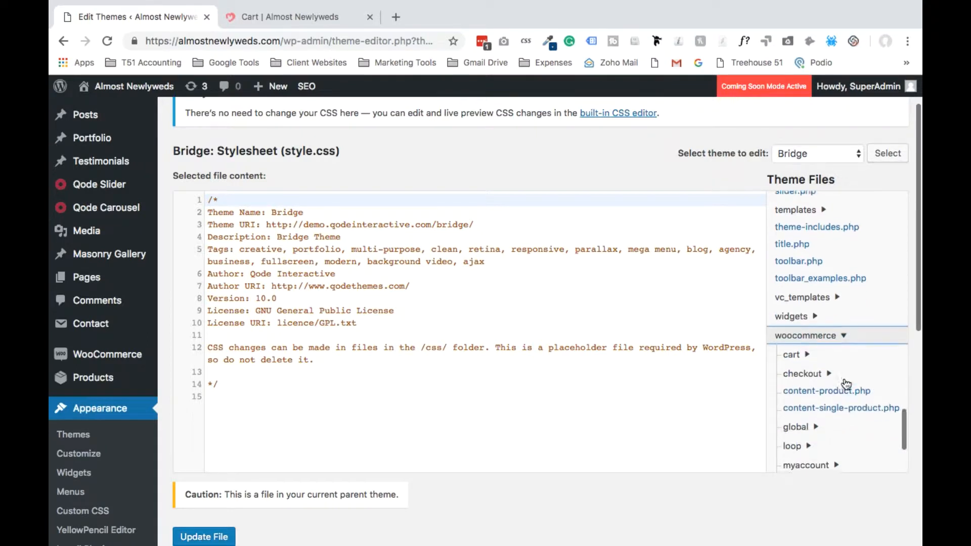
scroll(down, 3)
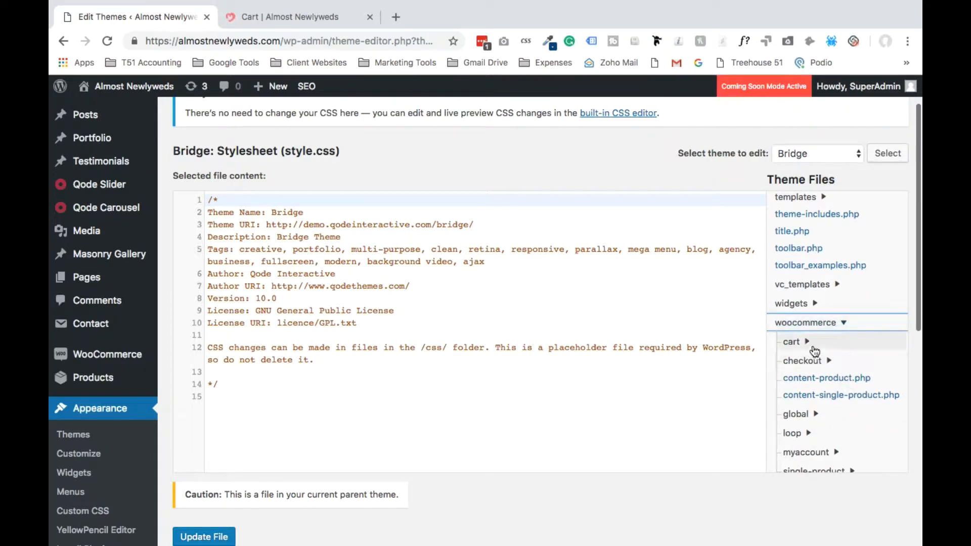
click(791, 341)
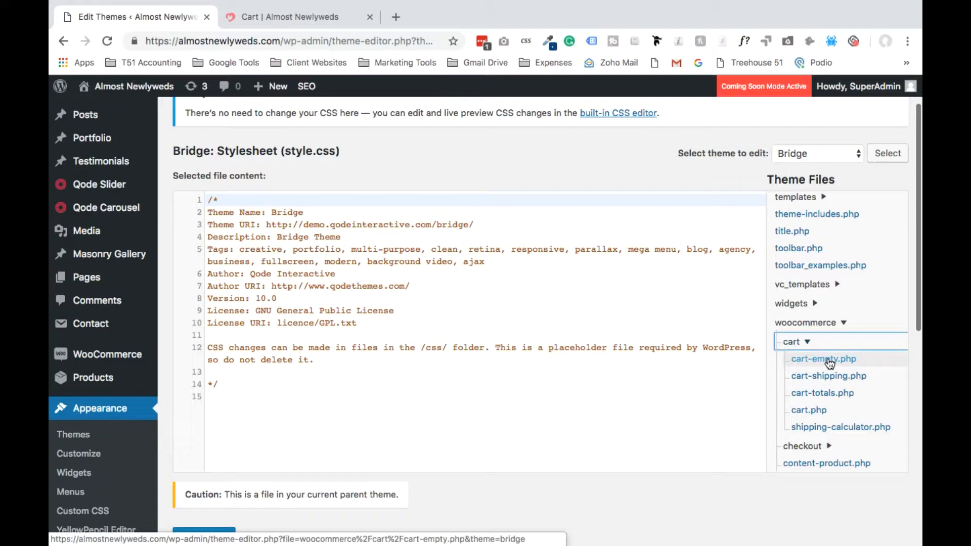
mouse_move(805, 363)
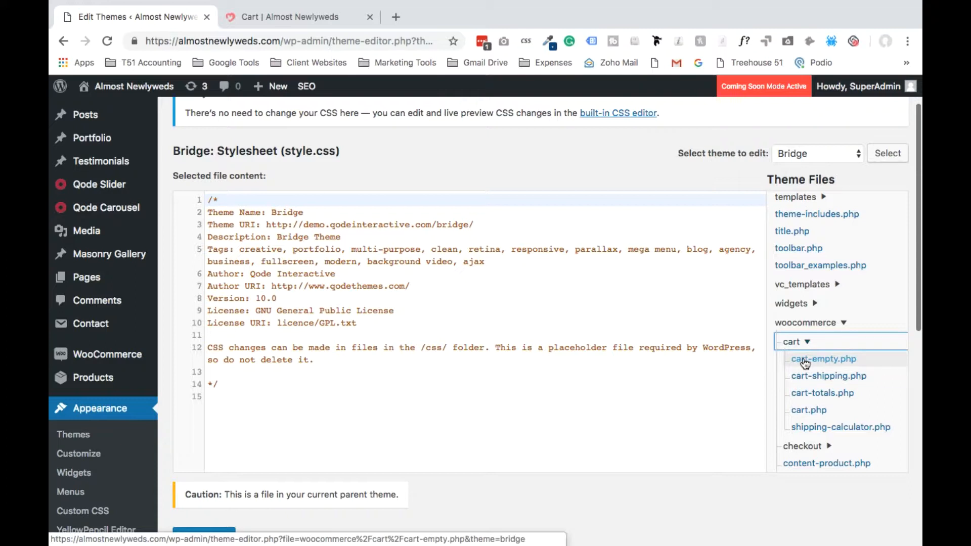
click(823, 358)
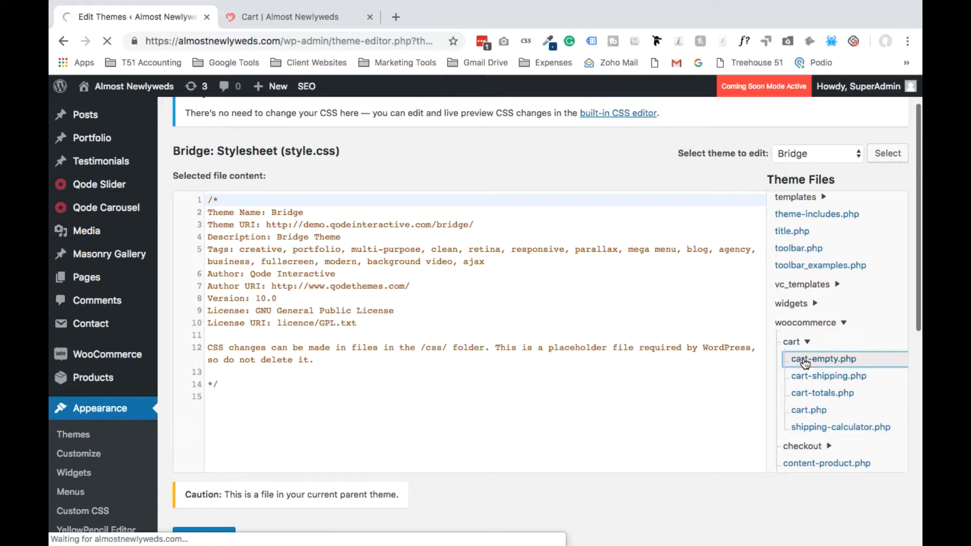
click(823, 358)
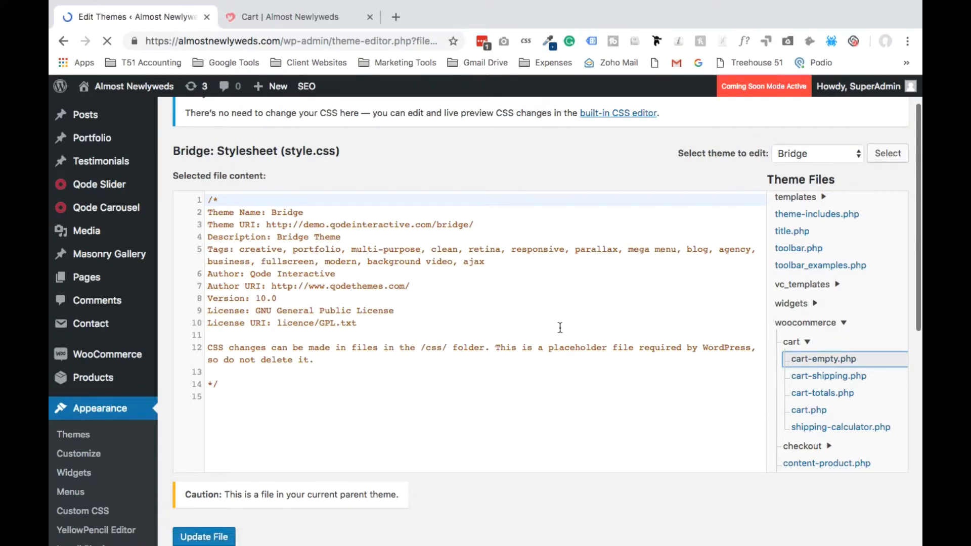
Step: Delete the 'Your cart is currently empty.' text on line 19 and update the file
click(824, 358)
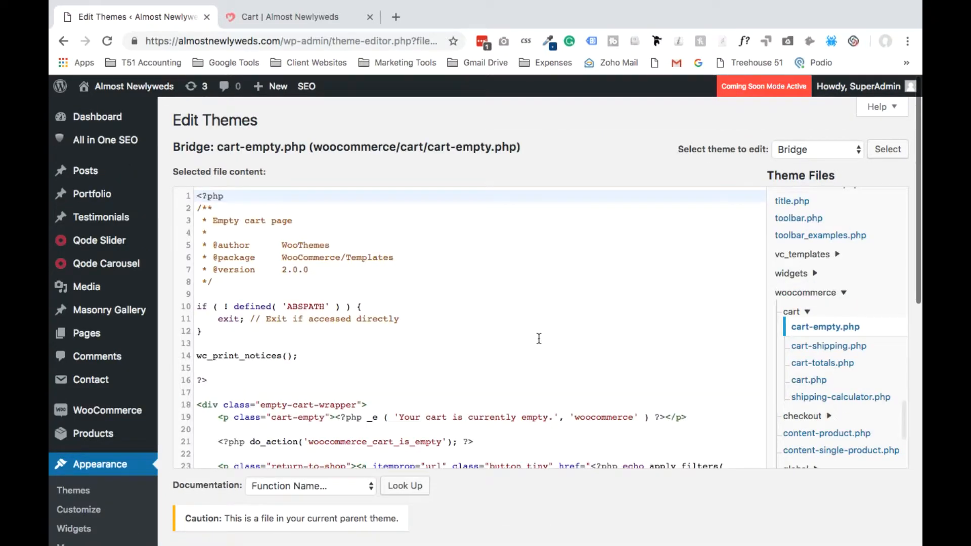
scroll(down, 3)
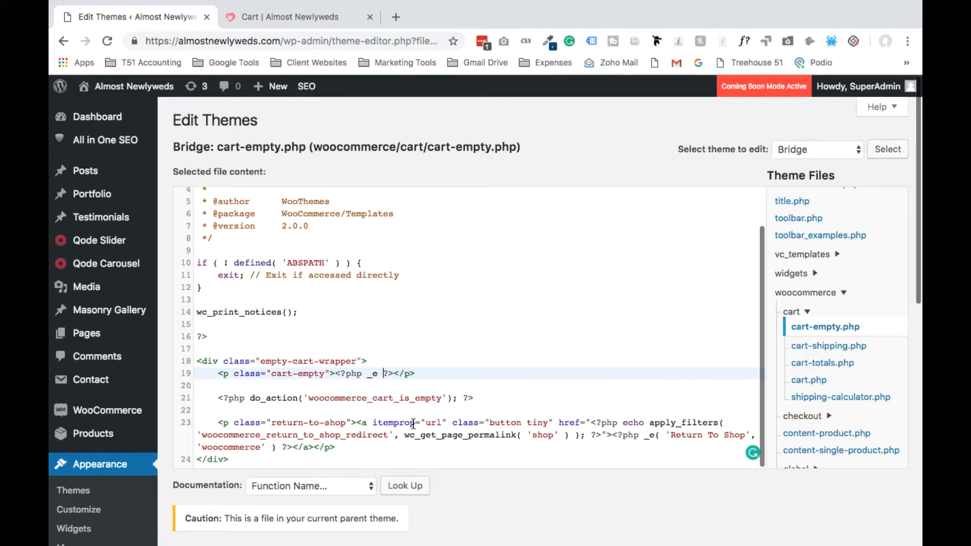
scroll(down, 3)
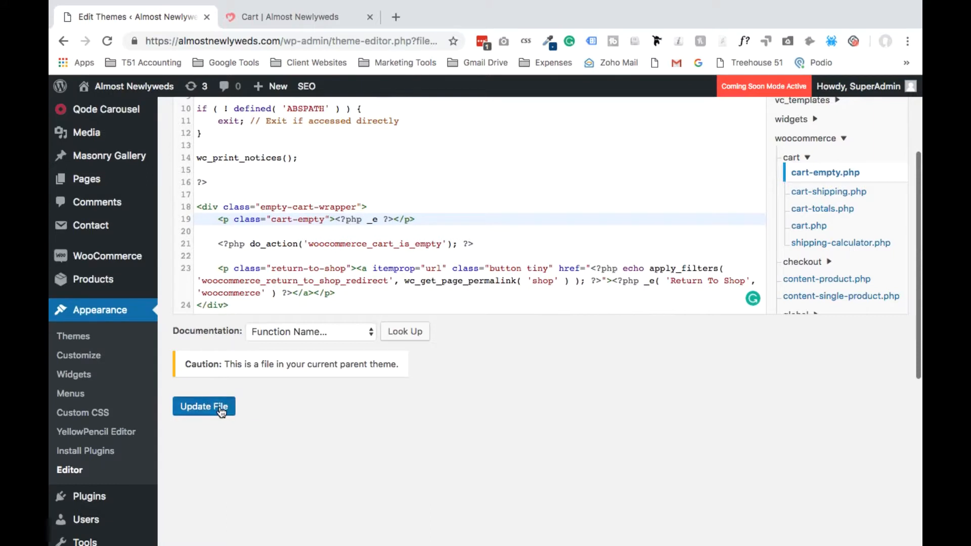
click(204, 407)
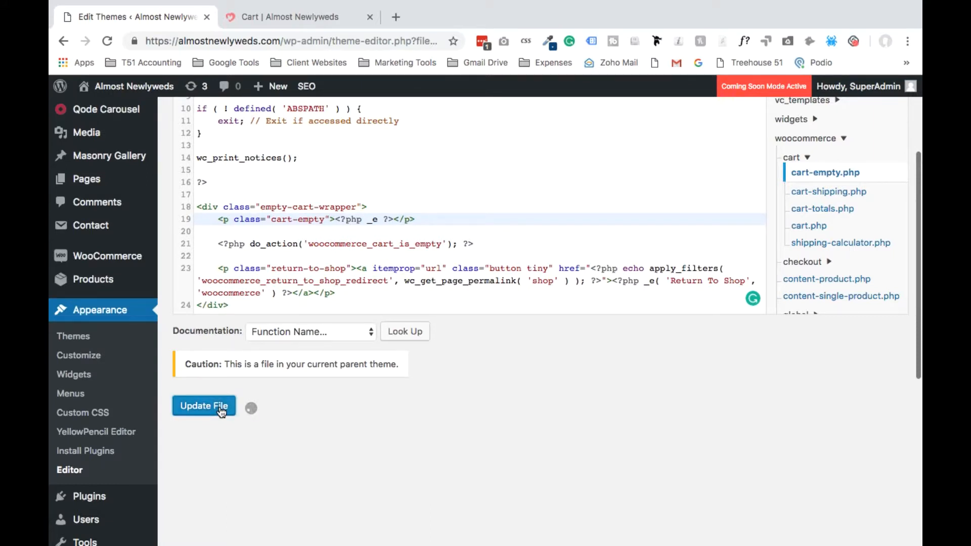
click(203, 406)
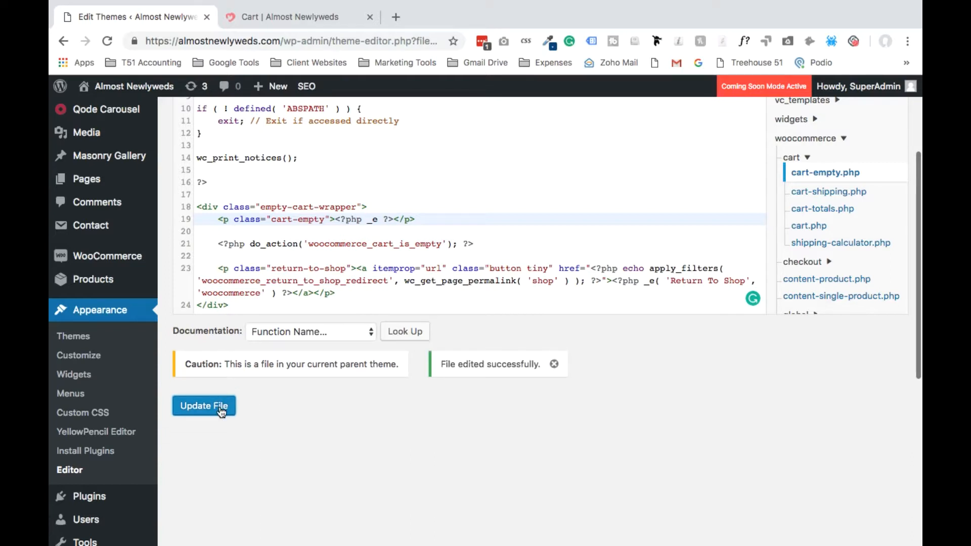
Step: Reload the Cart tab to confirm the empty-cart message appears only once
click(291, 18)
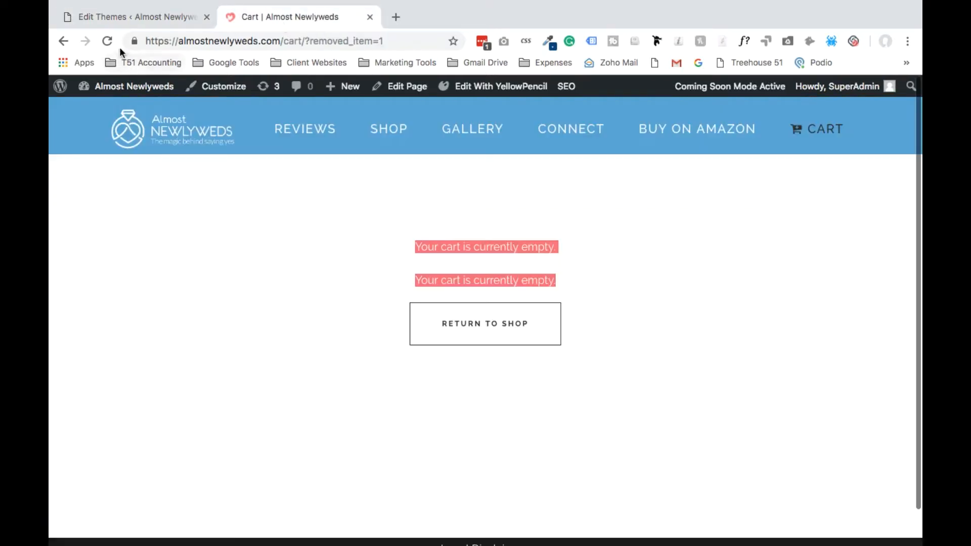
click(107, 41)
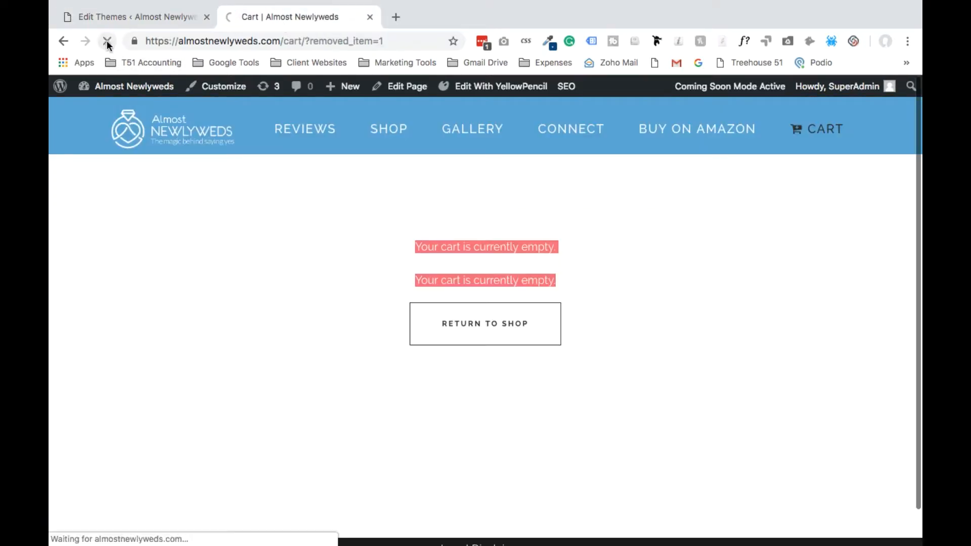
click(106, 41)
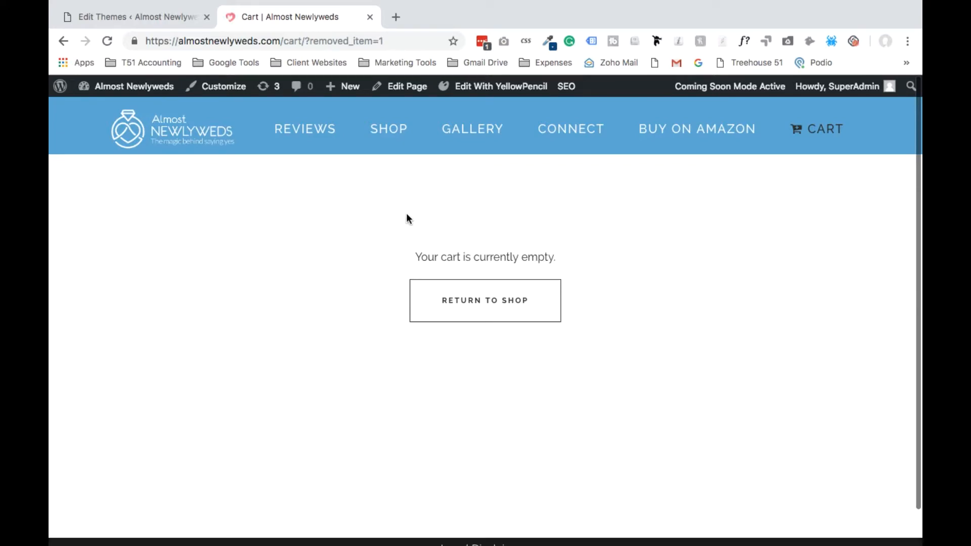
mouse_move(396, 219)
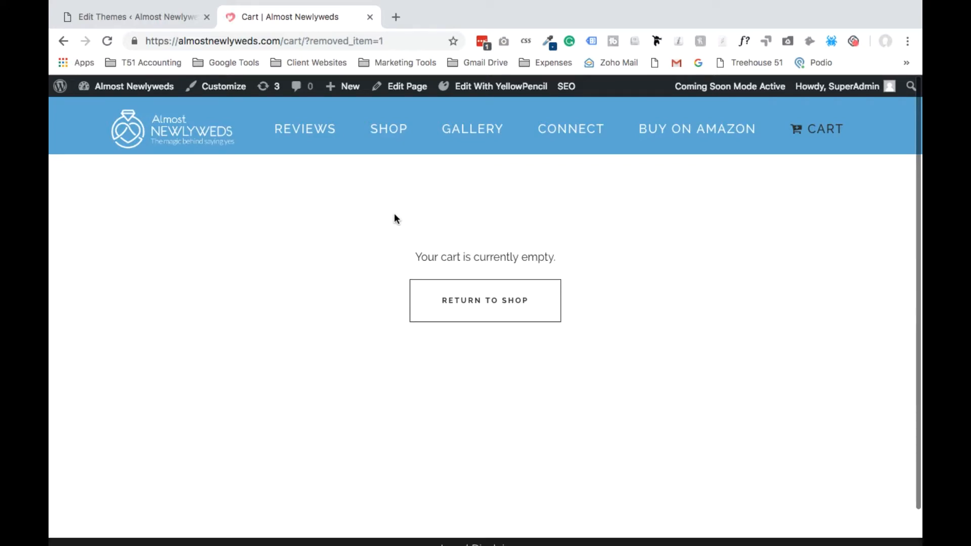